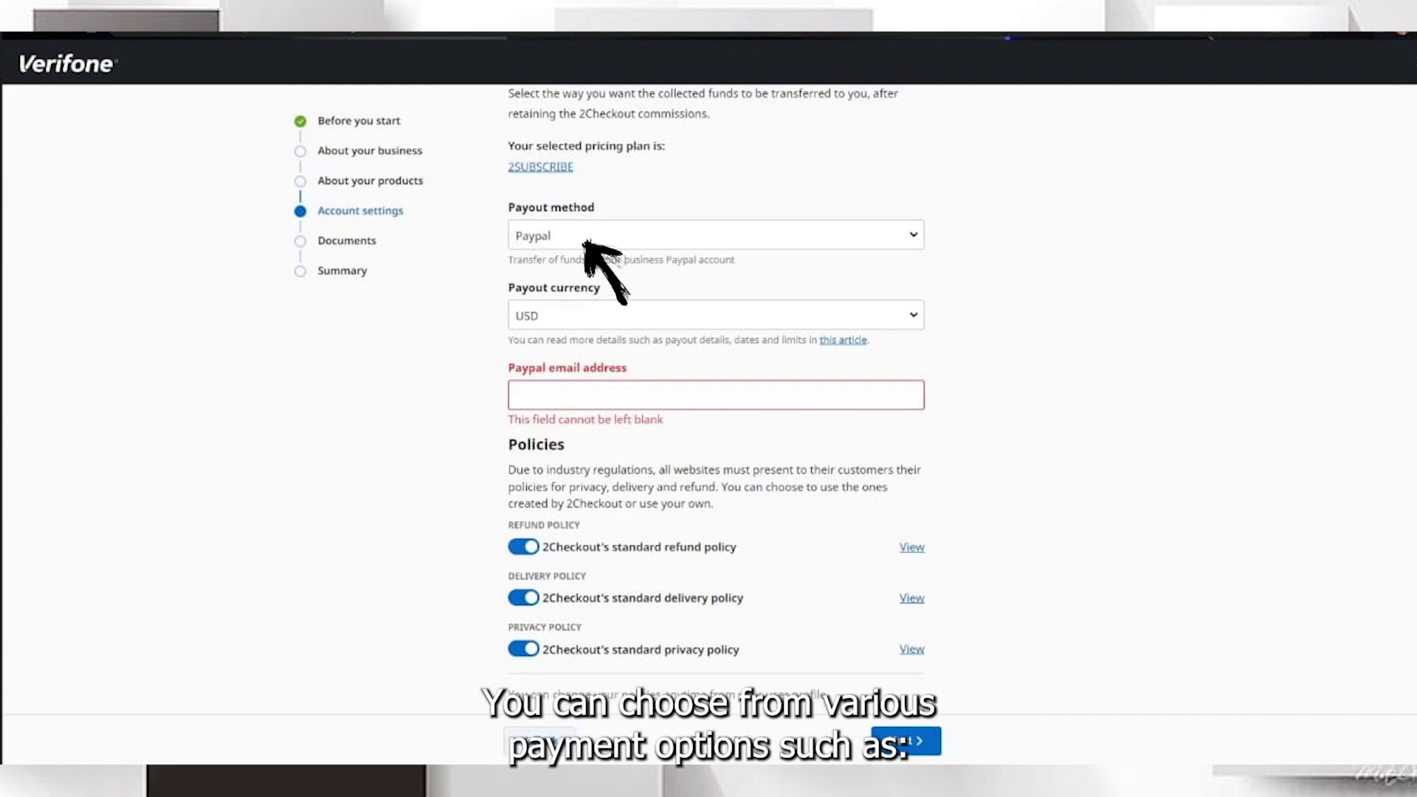
mouse_move(596, 272)
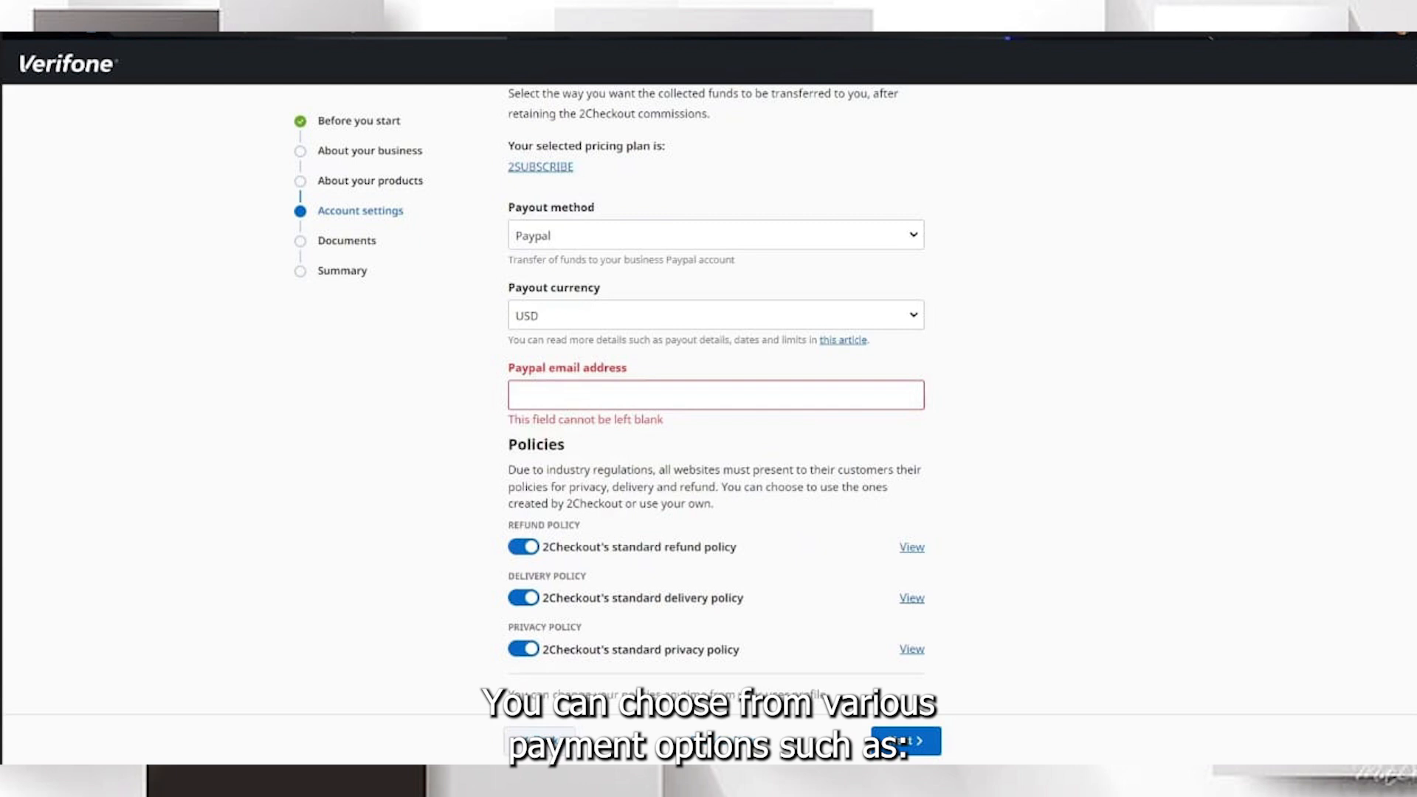